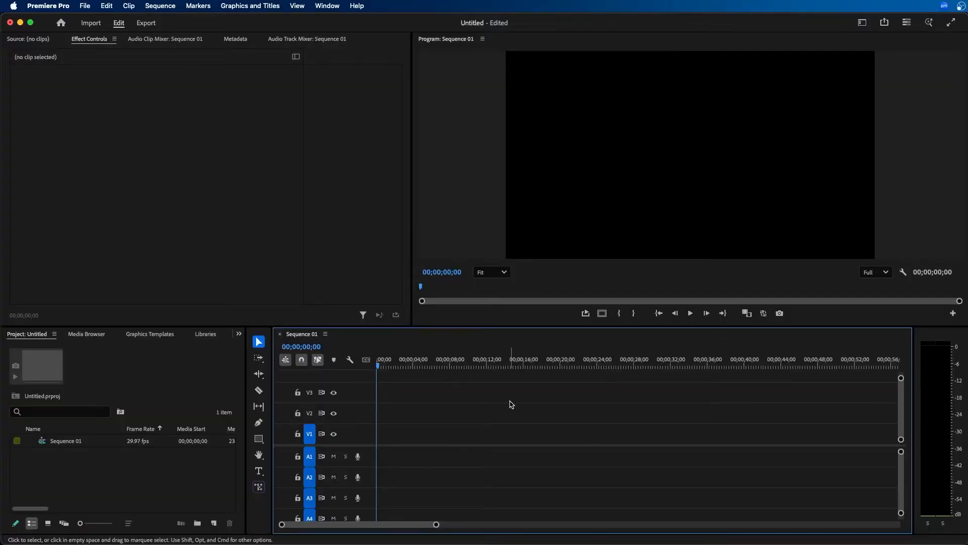
Switch to a workspace showing the Properties panel and activate the Type tool
left_click(861, 23)
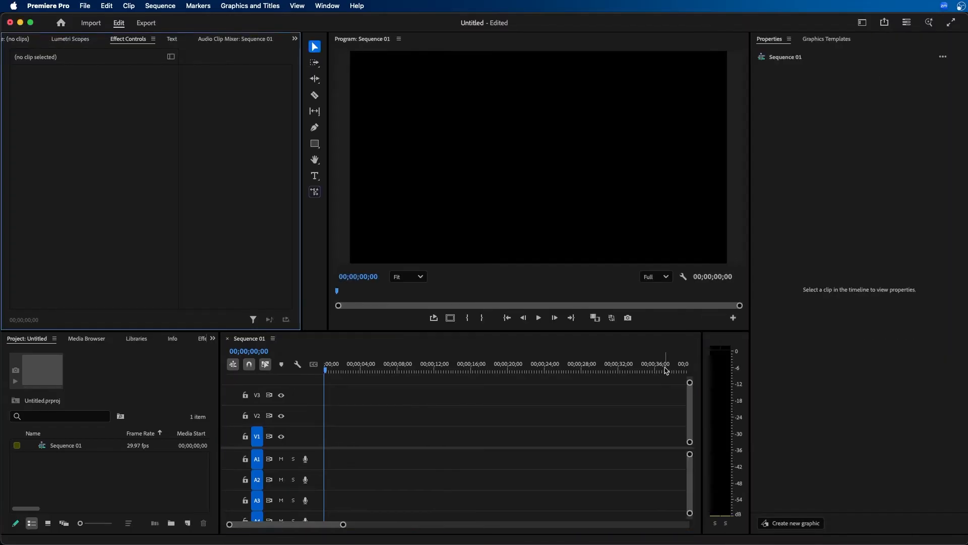
mouse_move(835, 138)
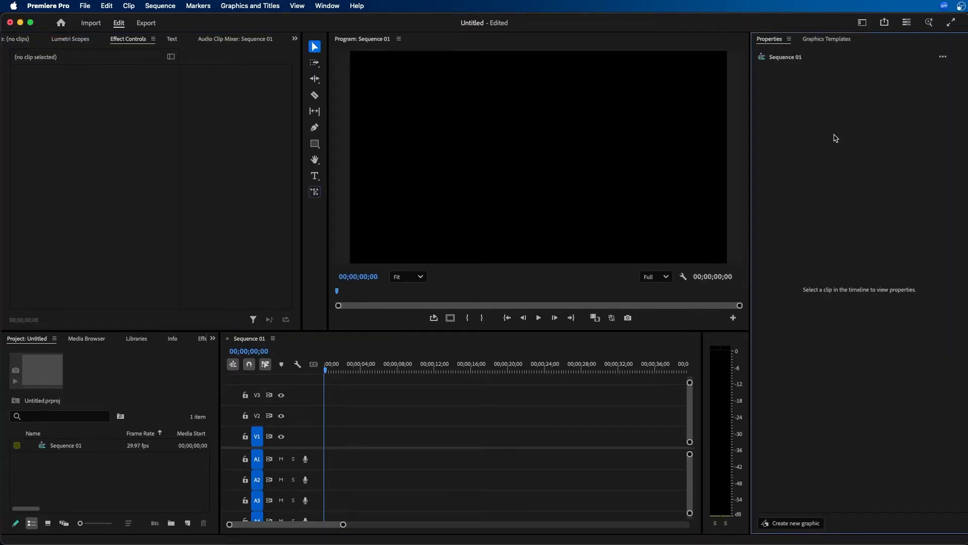
left_click(327, 5)
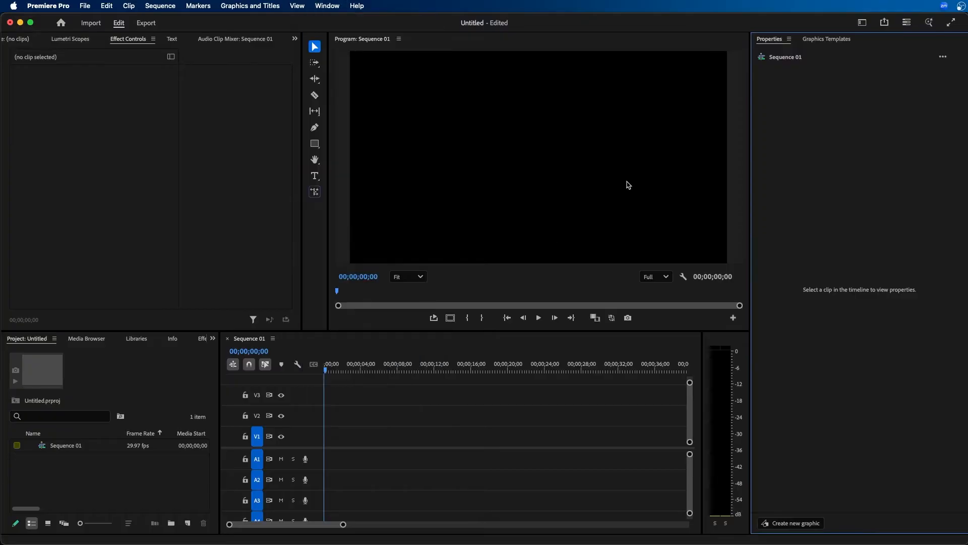
left_click(314, 176)
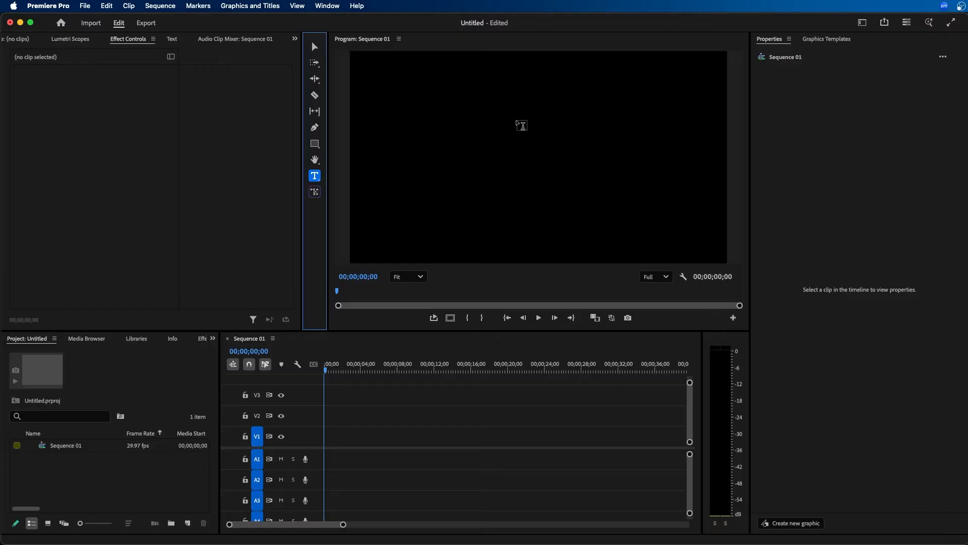
Go to the Credits document in Word and place the cursor in its text
left_click(508, 111)
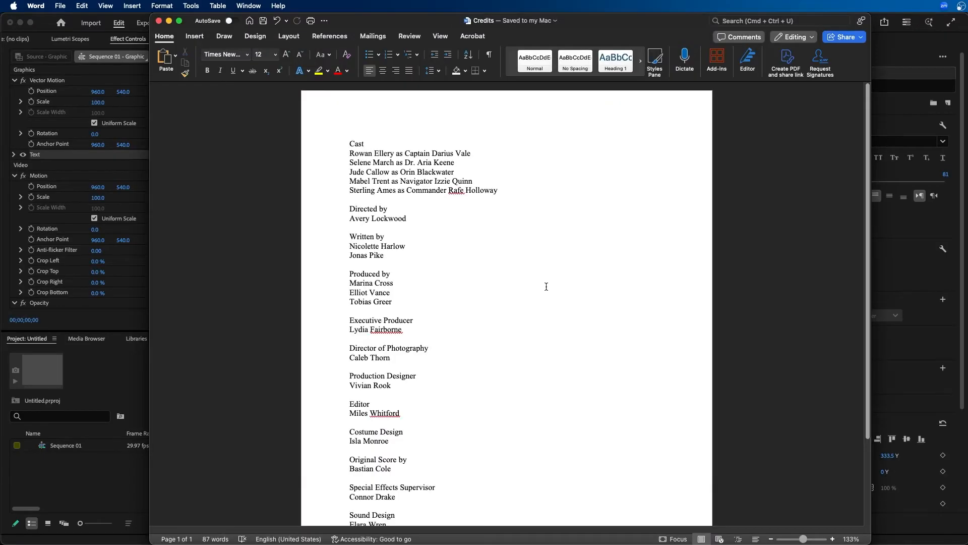
left_click(393, 283)
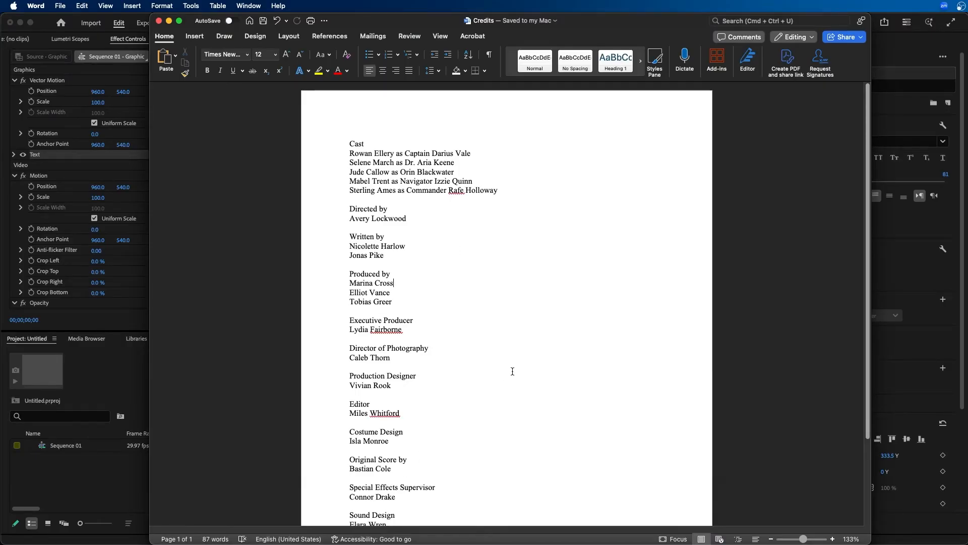
mouse_move(591, 302)
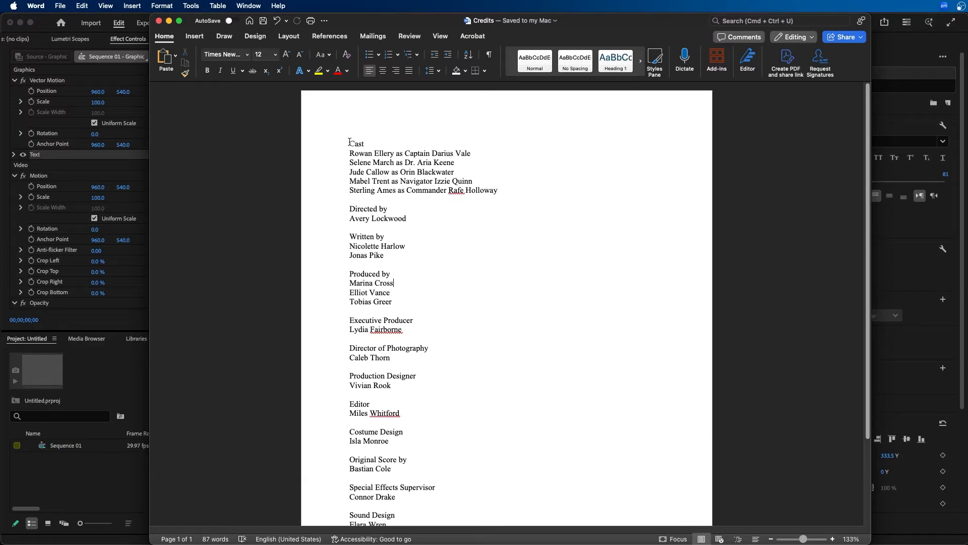
mouse_move(402, 142)
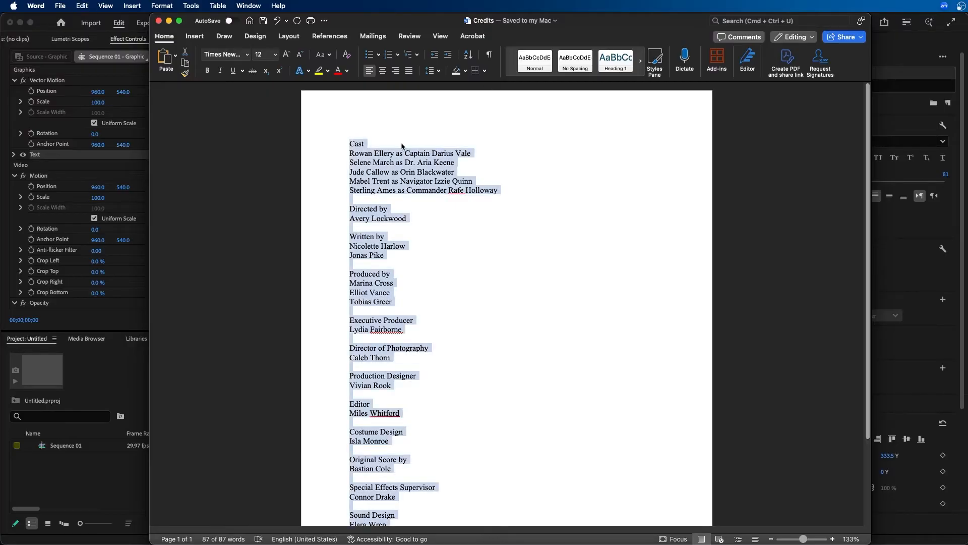
mouse_move(151, 473)
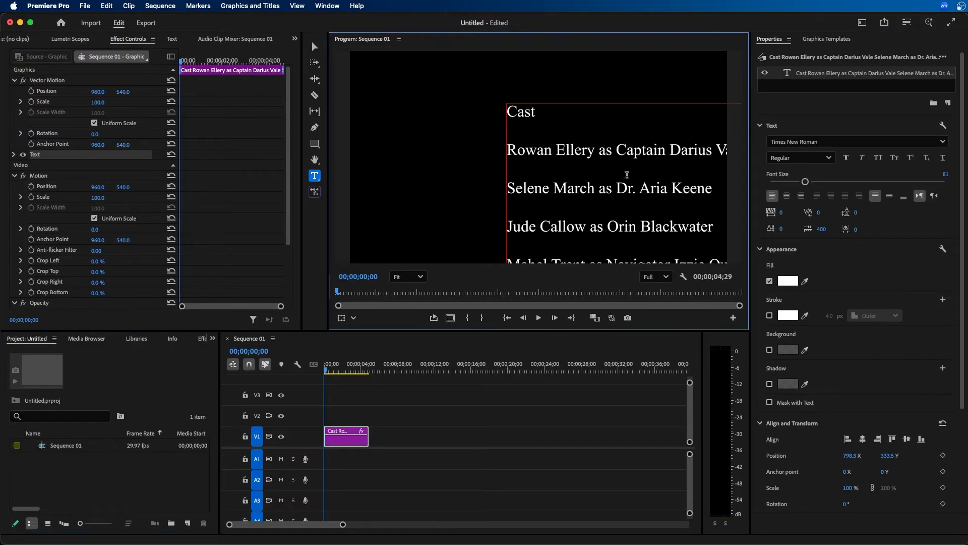
Select the pasted credits graphic and center-align its text lines
left_click(313, 47)
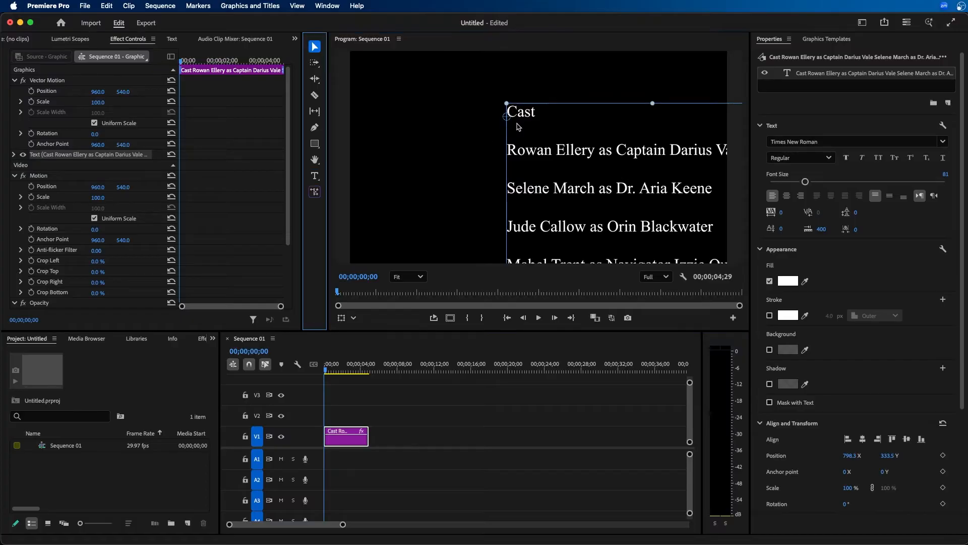
left_click(855, 141)
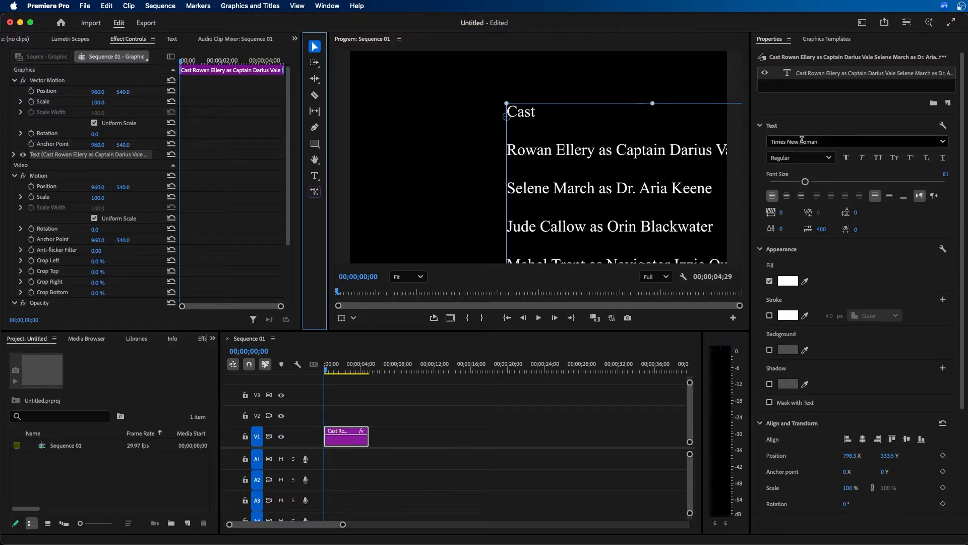
left_click(941, 142)
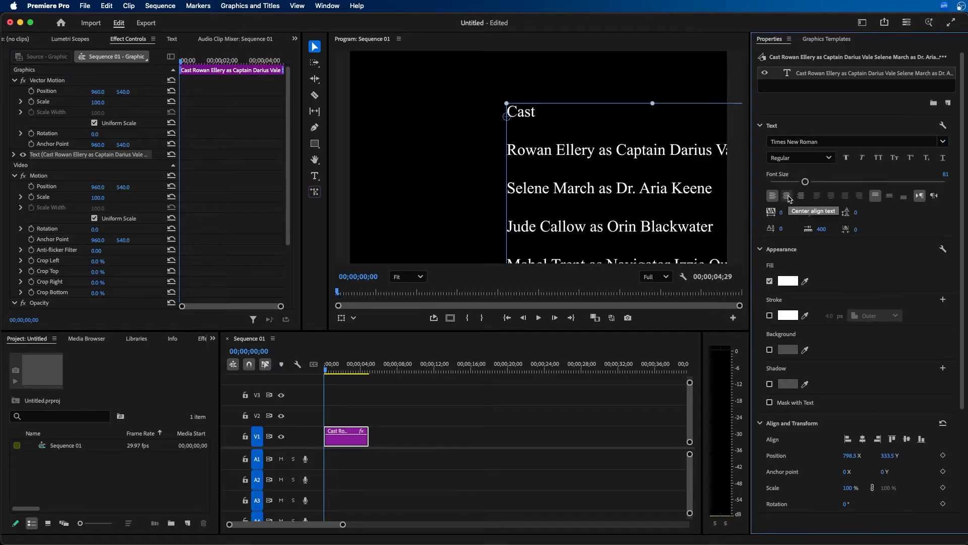
left_click(787, 196)
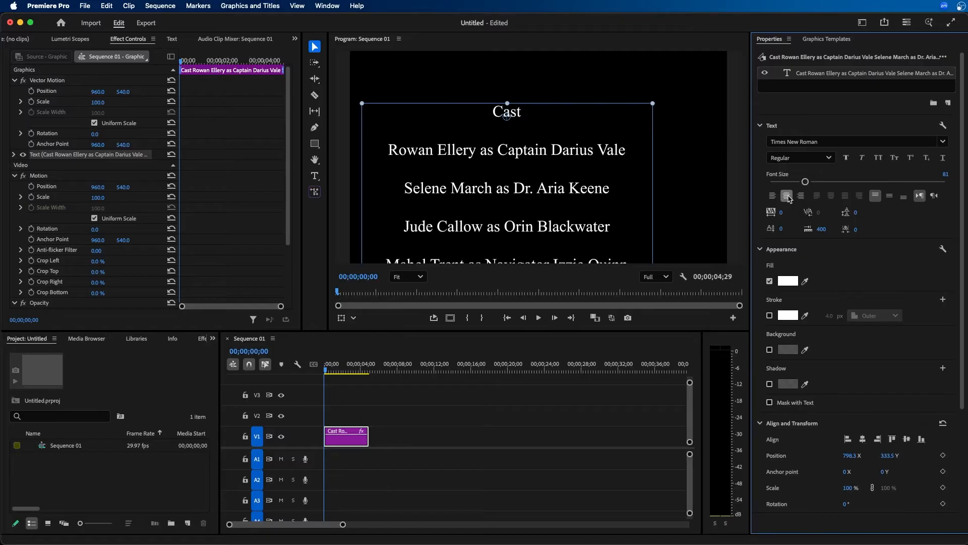
Center the credits graphic horizontally and vertically in the frame
scroll("down", 3)
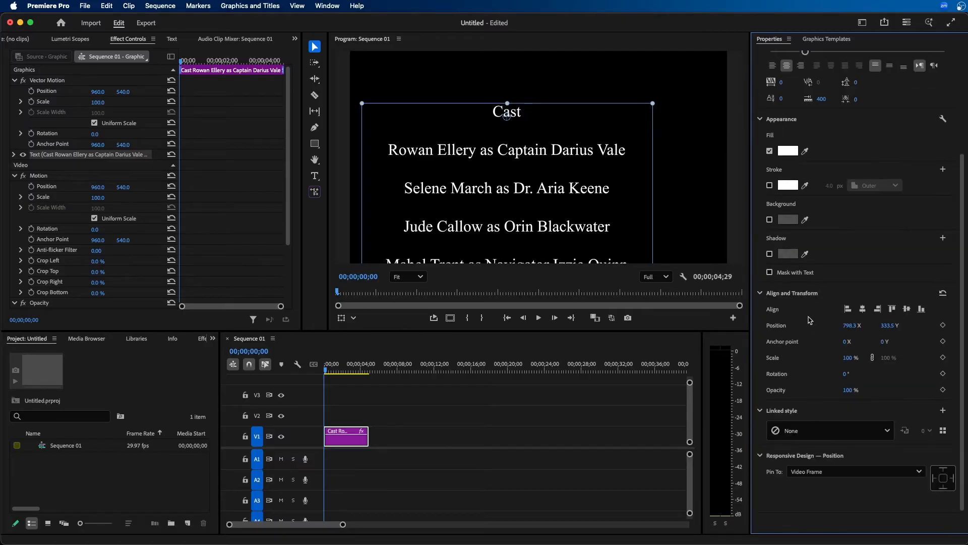
left_click(907, 309)
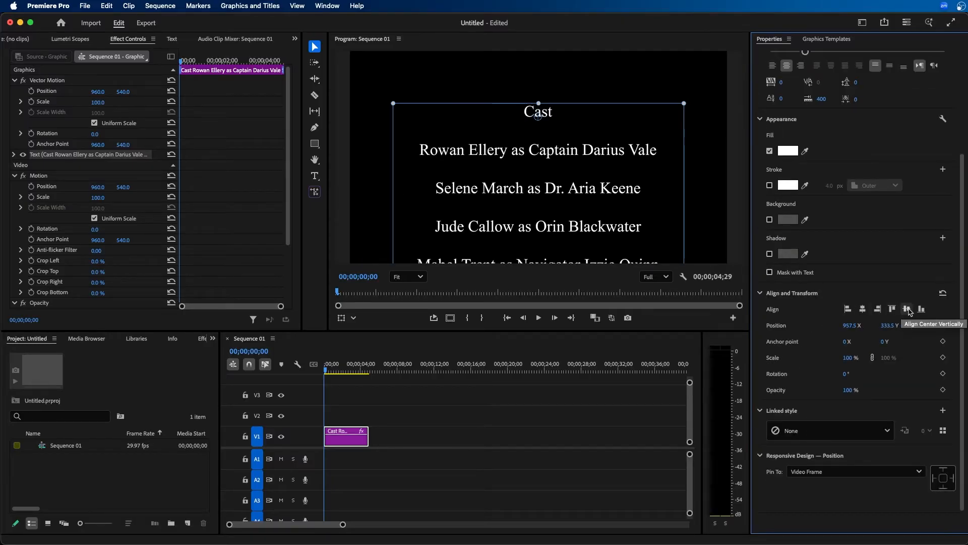
left_click(908, 309)
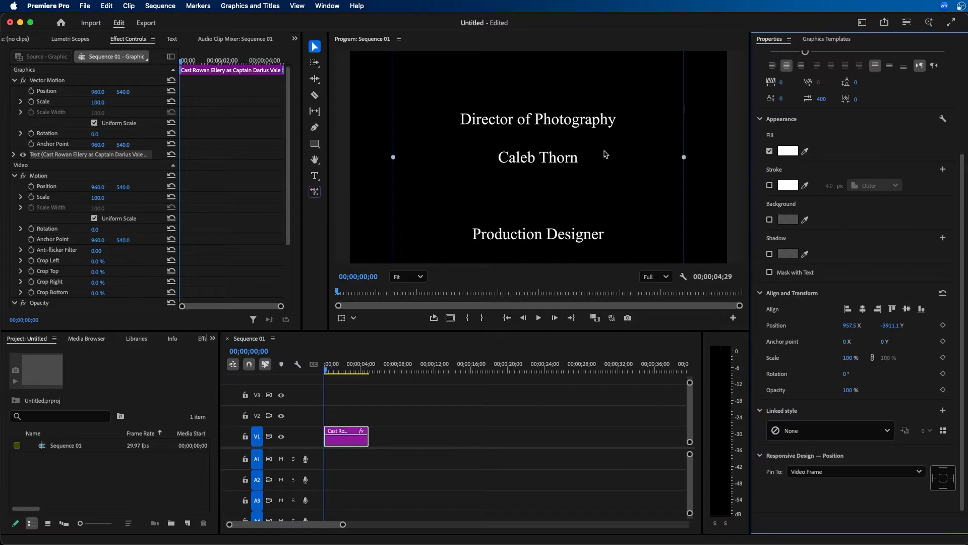
mouse_move(585, 165)
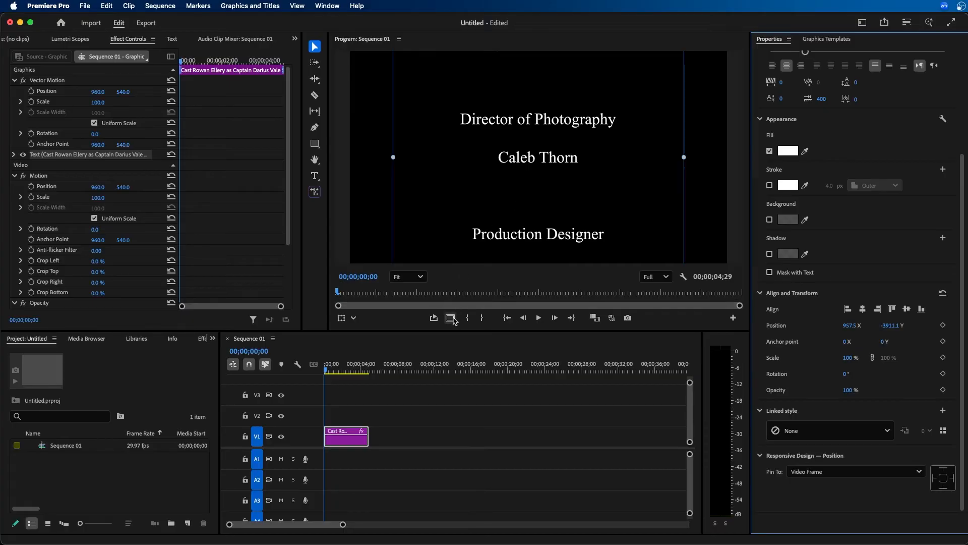
mouse_move(451, 318)
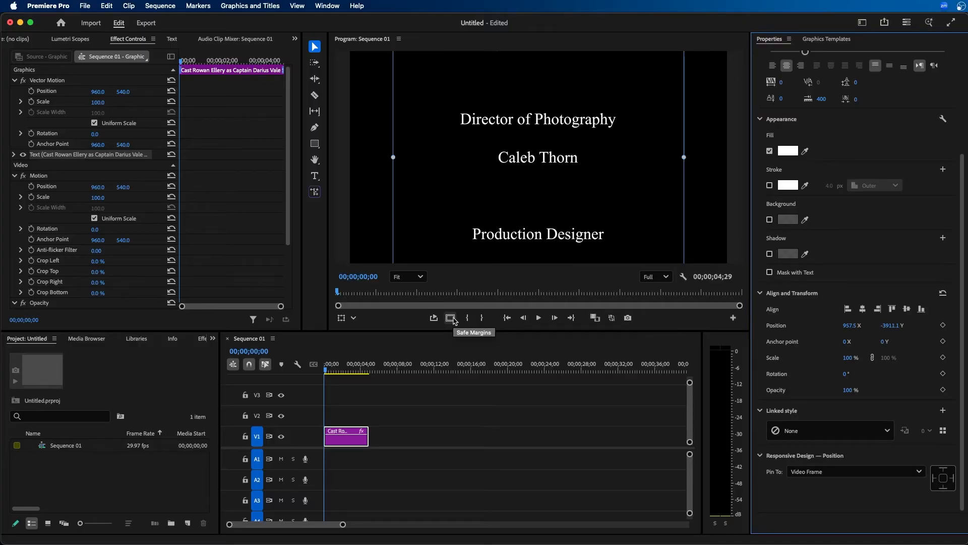
Show the Safe Margins guides over the Program Monitor preview
left_click(450, 317)
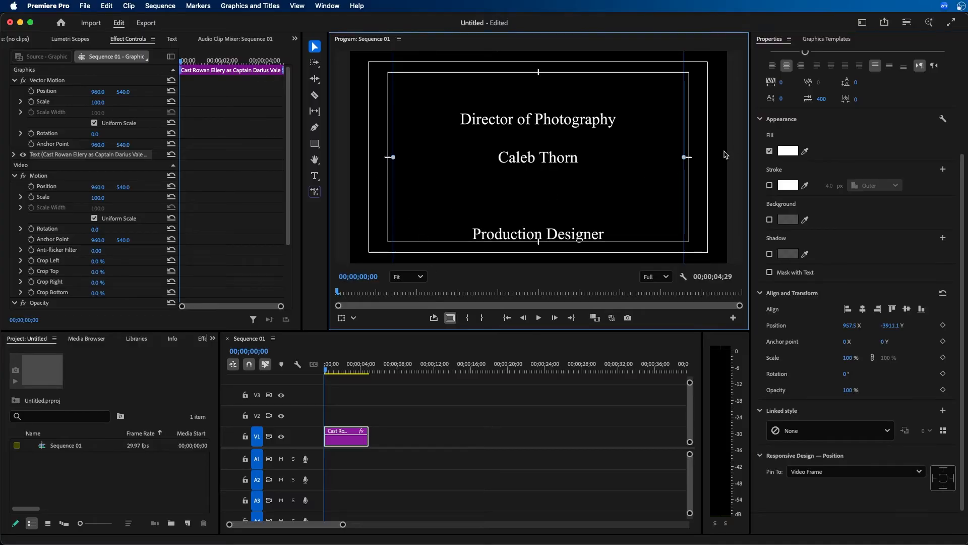
mouse_move(696, 95)
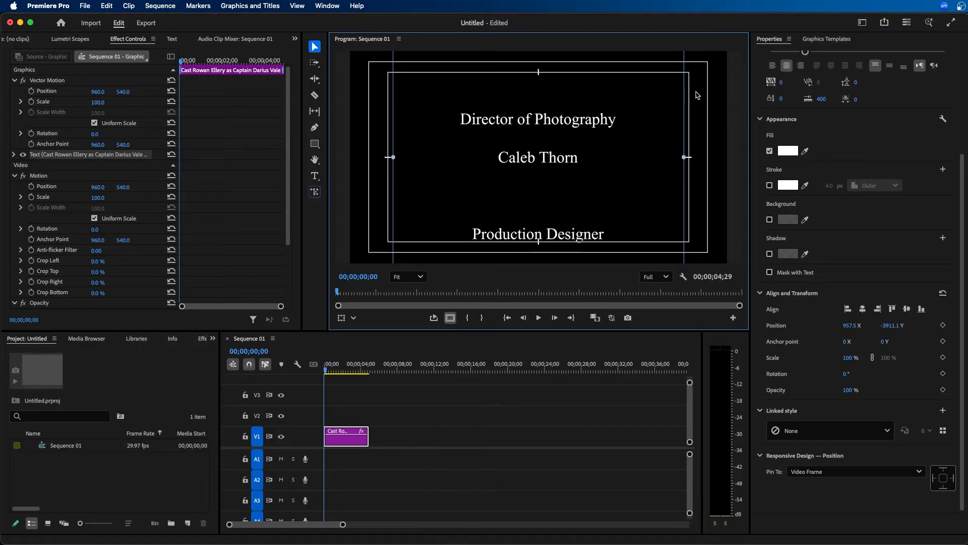
mouse_move(700, 240)
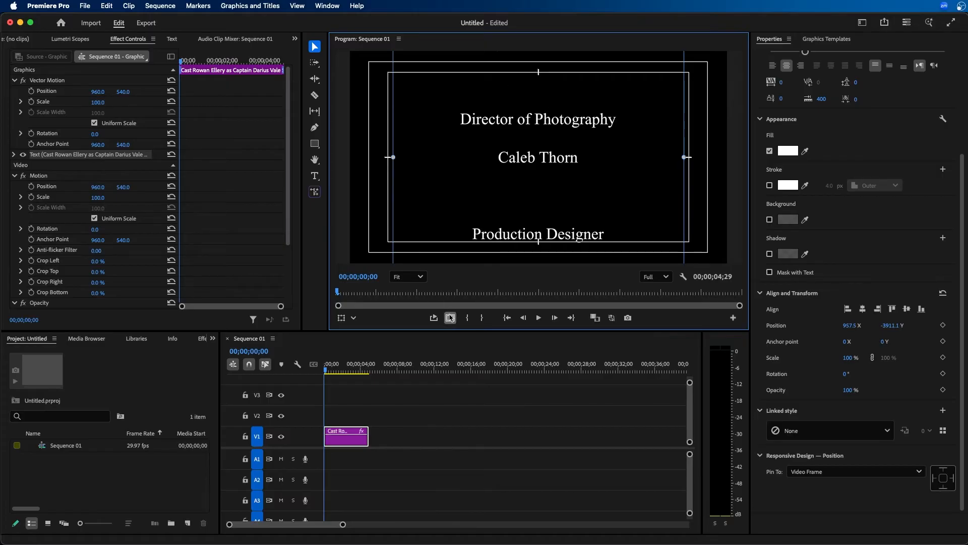
mouse_move(733, 317)
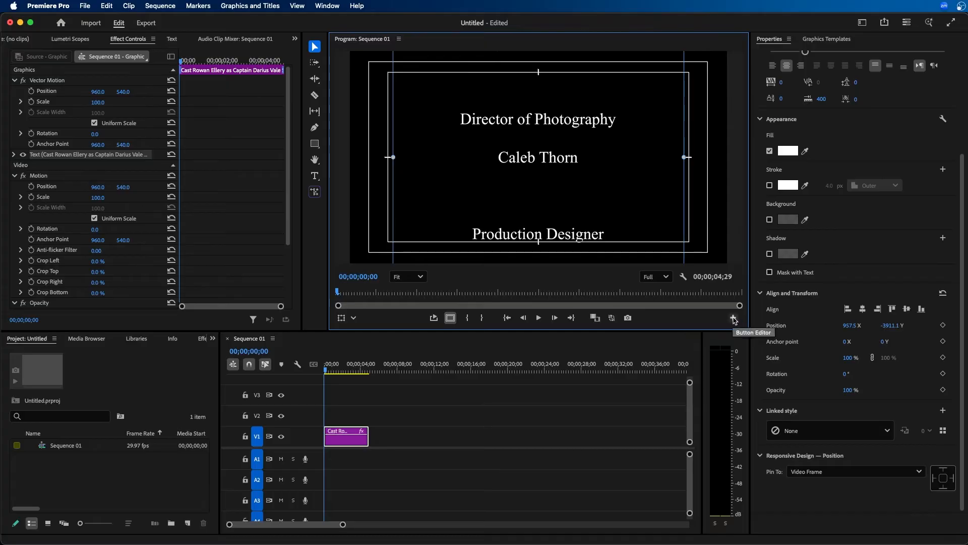
left_click(732, 319)
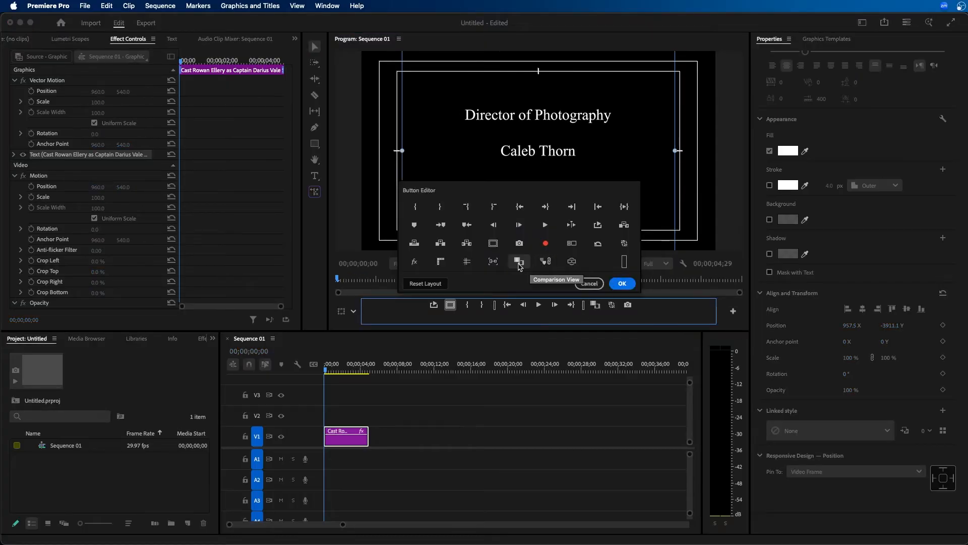
mouse_move(443, 314)
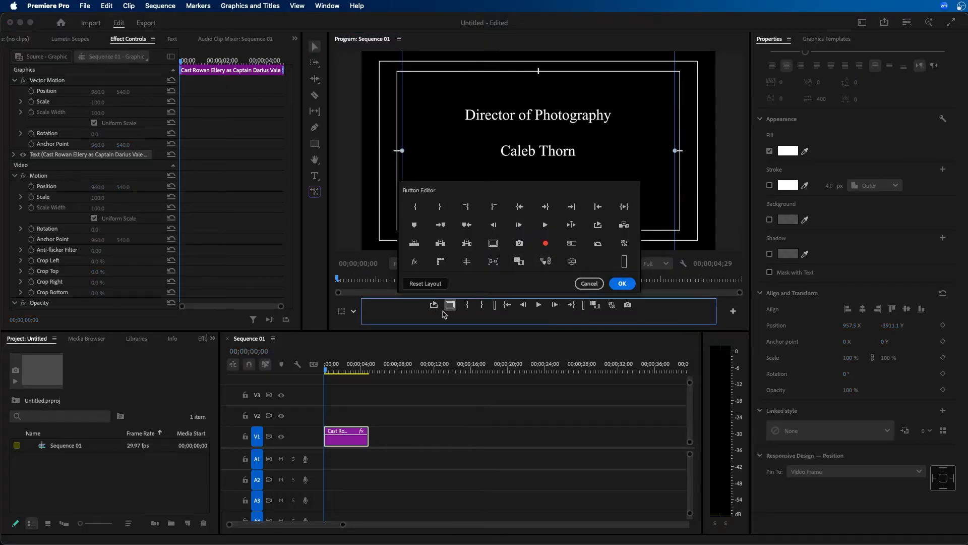
left_click(622, 283)
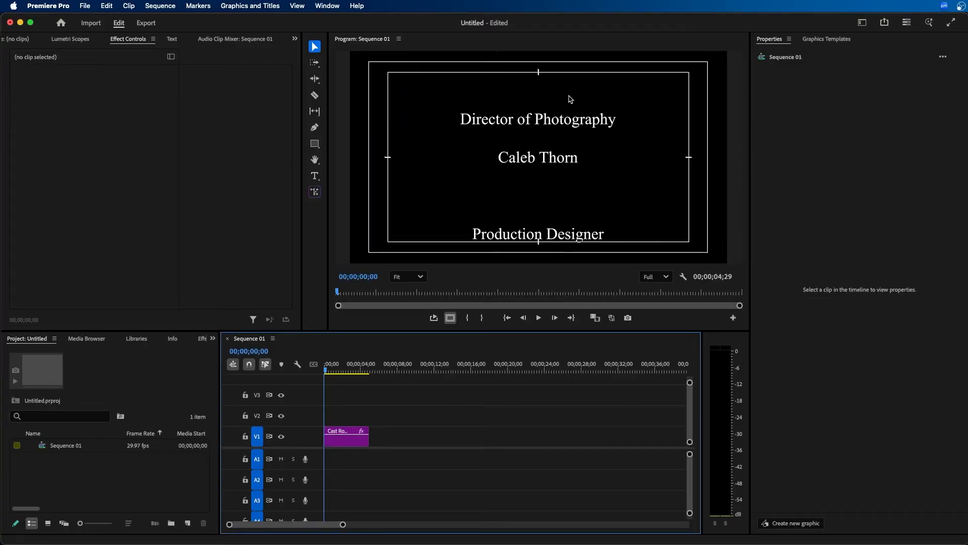
Enable Roll on the credits graphic and play to preview it scrolling upward
left_click(346, 436)
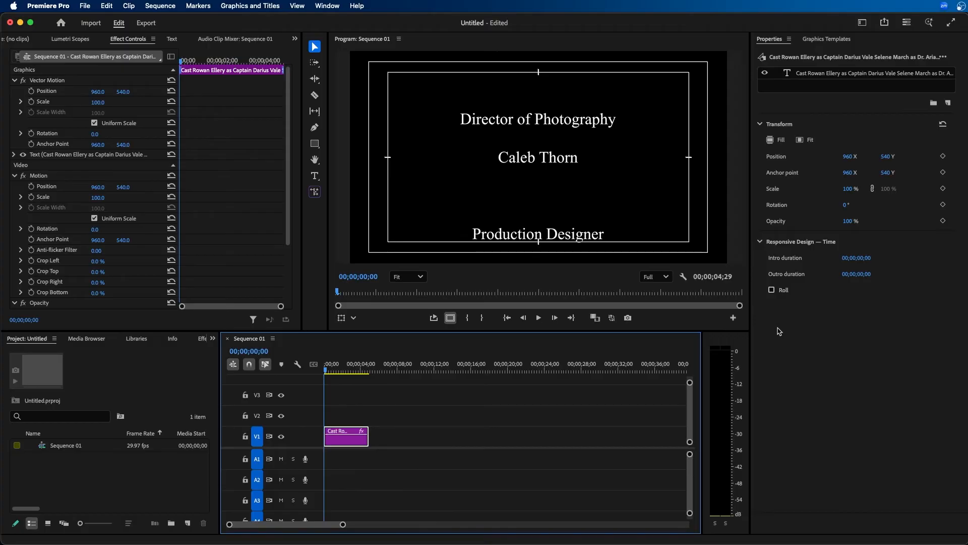
left_click(771, 290)
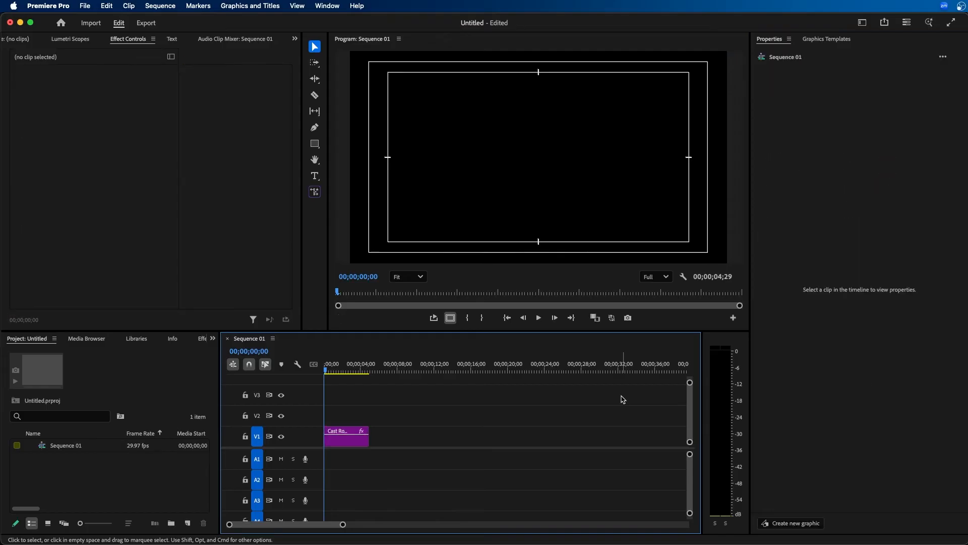
left_click(538, 317)
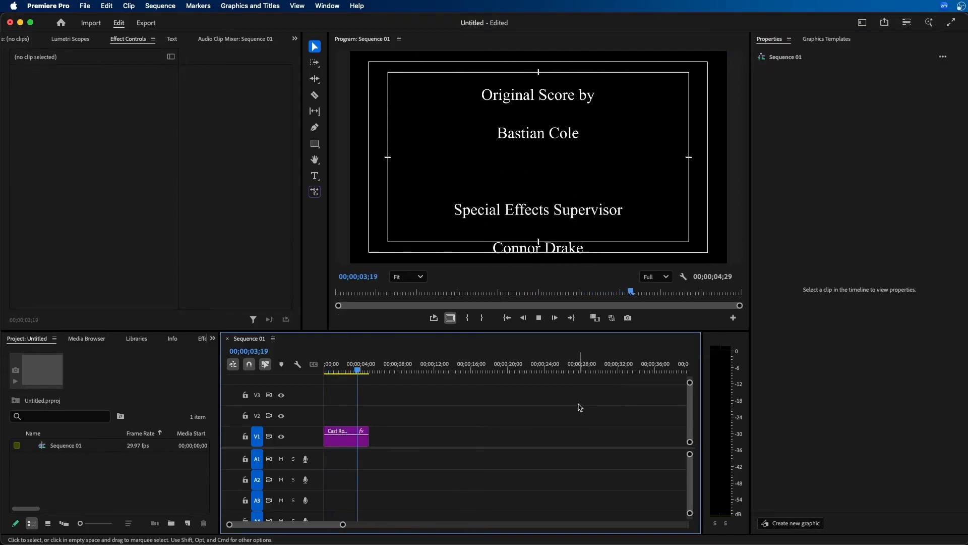
Select the credits clip before and after stretching it to about 00;01;17;10
left_click(346, 435)
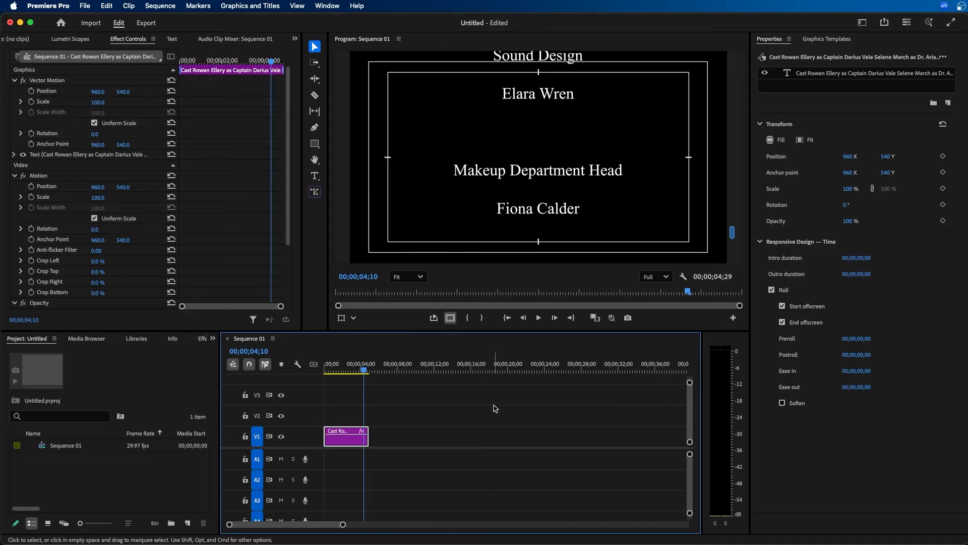
mouse_move(472, 427)
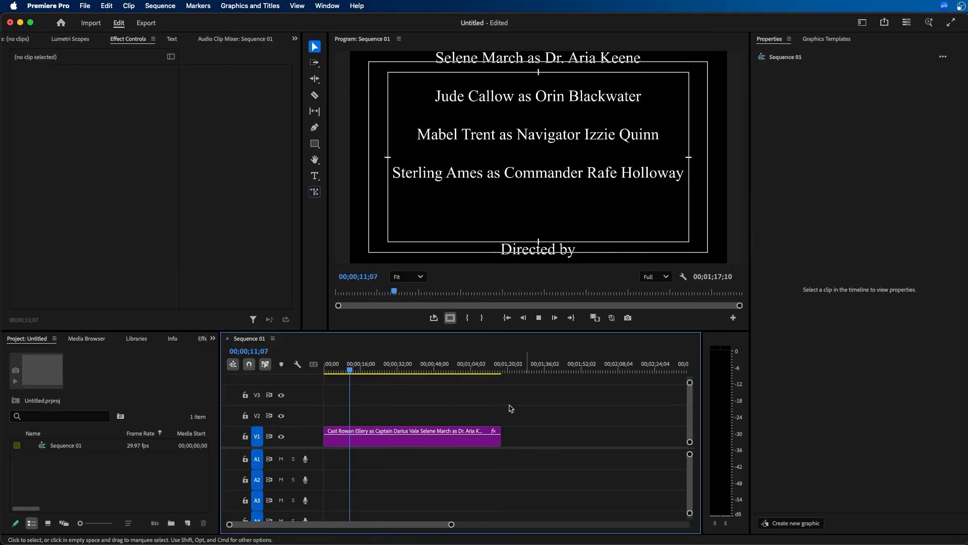
left_click(410, 431)
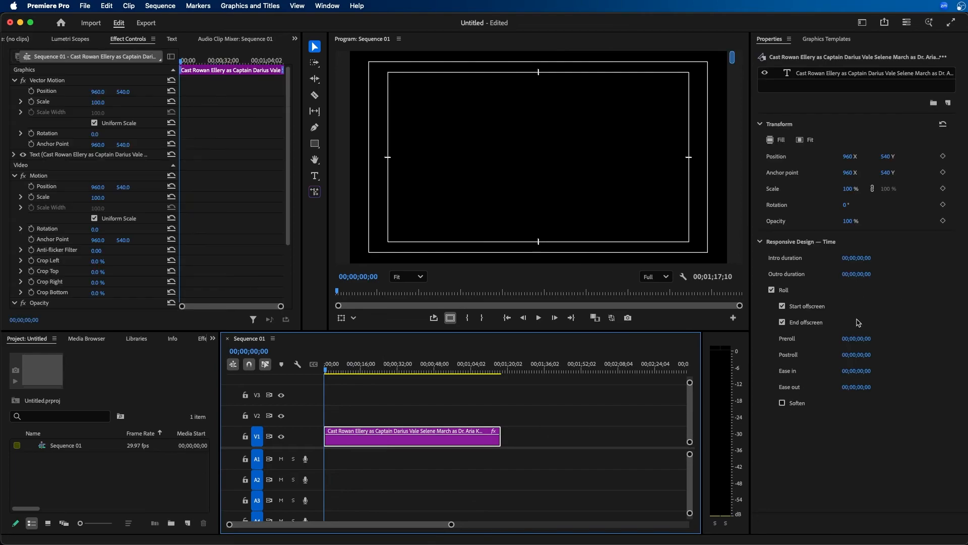
mouse_move(869, 302)
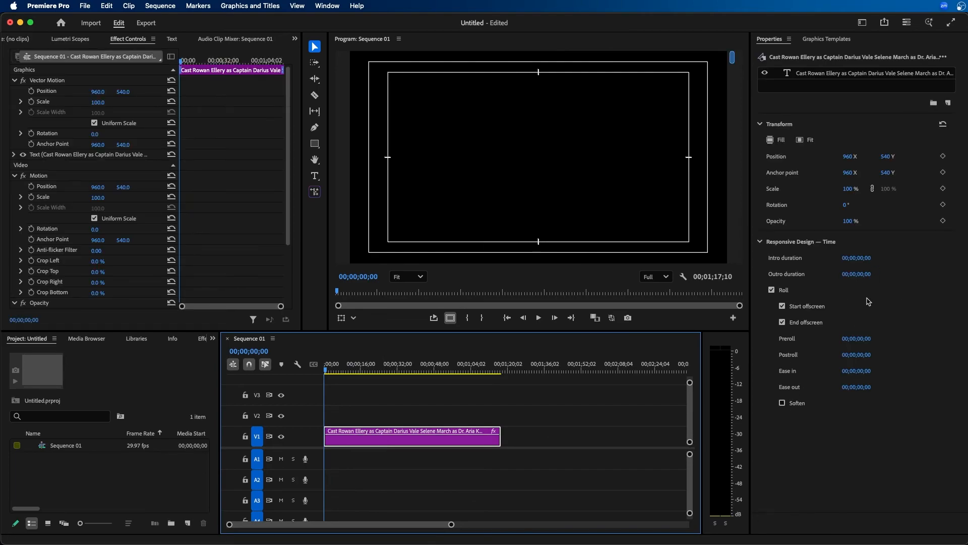
mouse_move(836, 321)
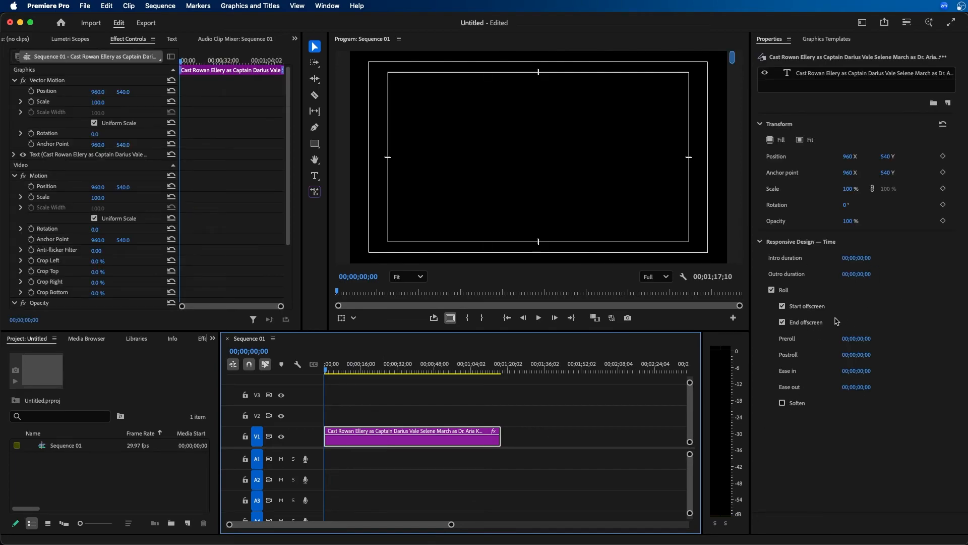
left_click(782, 305)
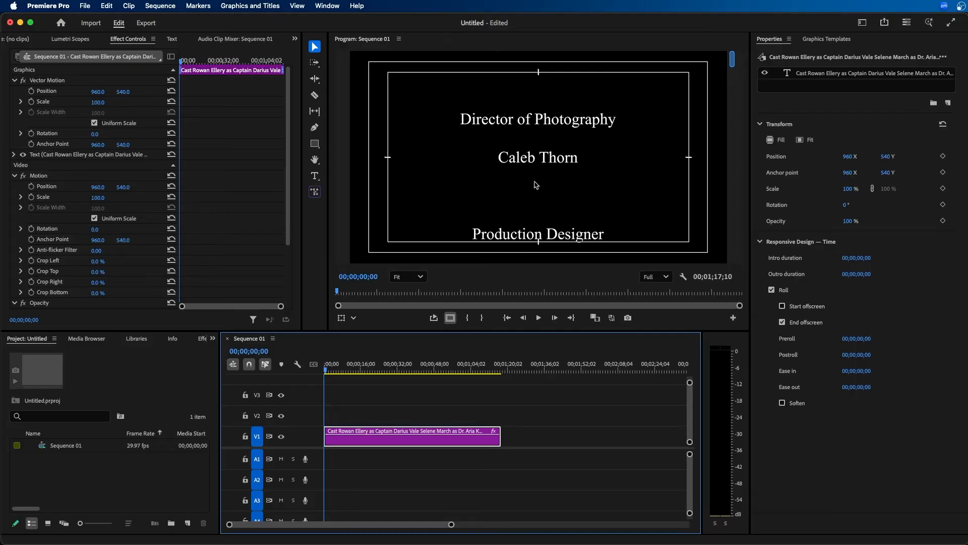
mouse_move(297, 424)
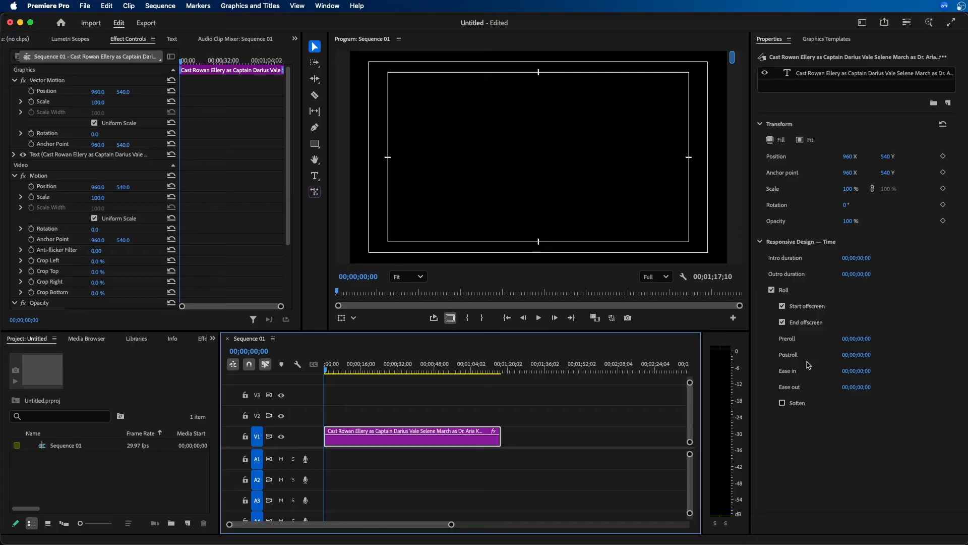
mouse_move(555, 208)
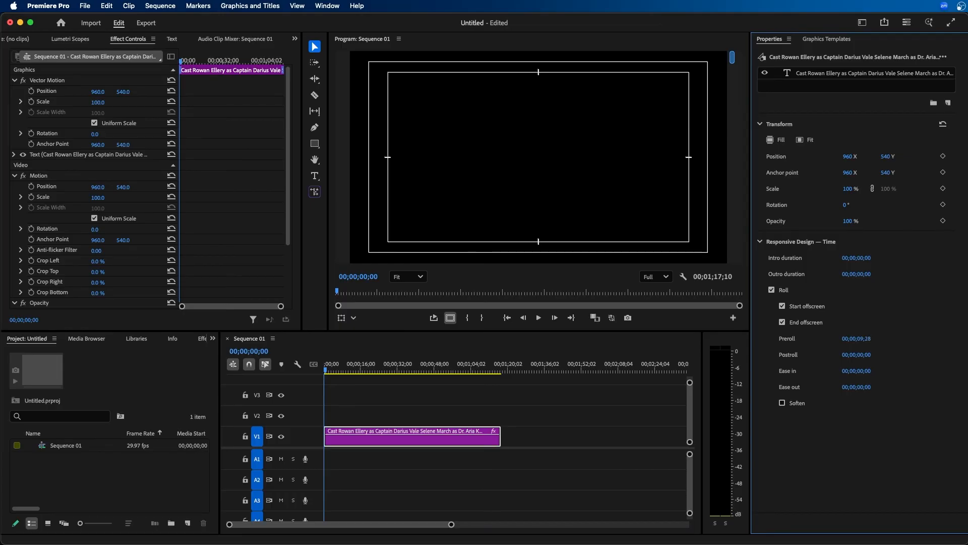
Preview the roll with its Preroll of about 00;00;09;28 from the timeline
left_click(630, 415)
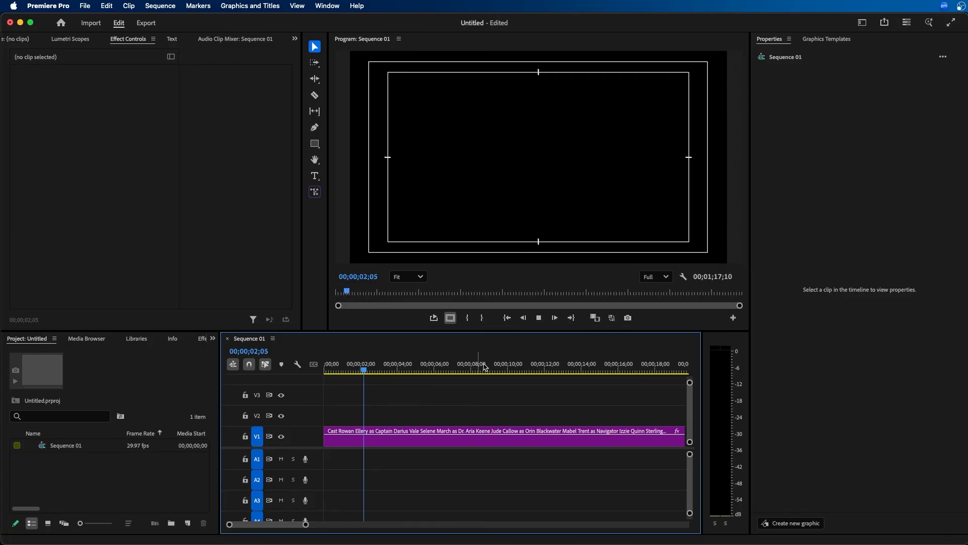
left_click(399, 369)
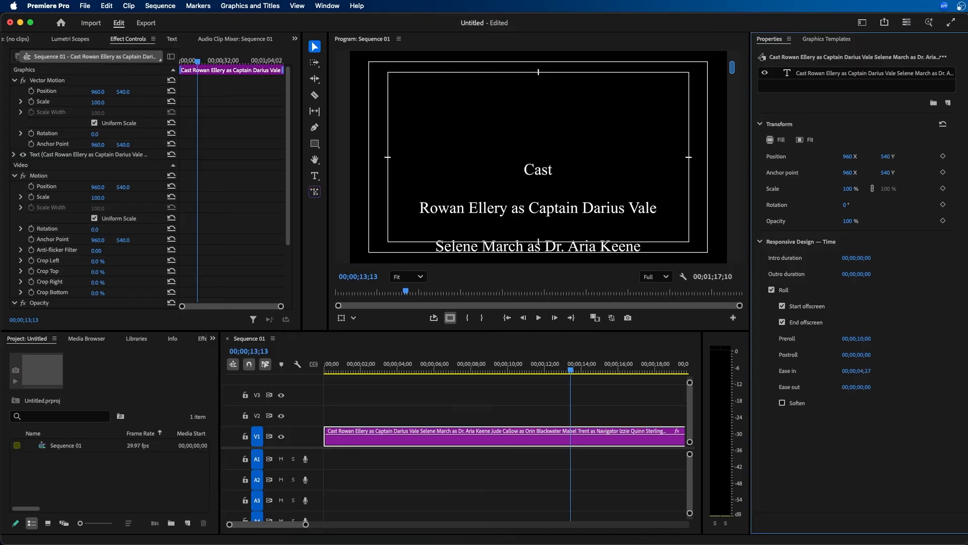
Replay the credits with Preroll 00;00;10;00 and Ease in 00;00;04;17 applied
left_click(493, 370)
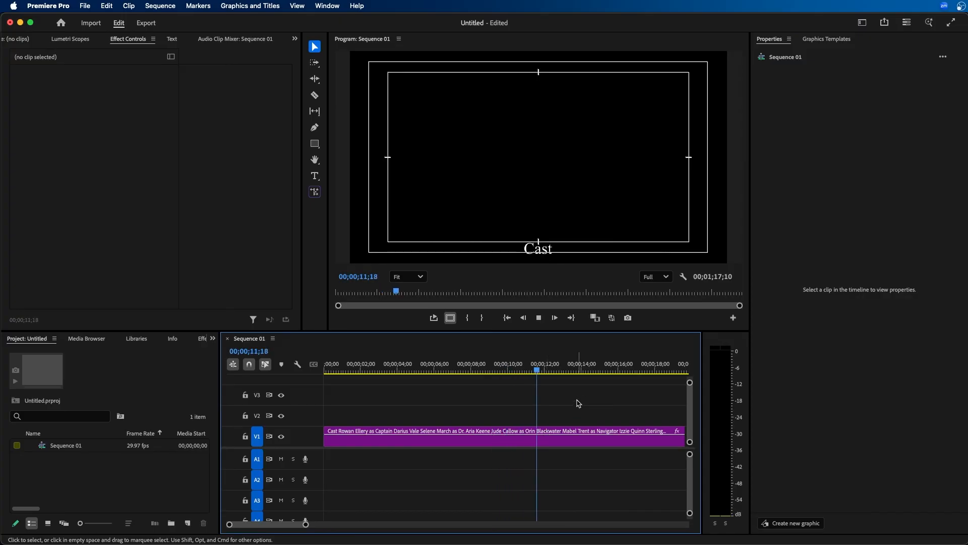
left_click(573, 370)
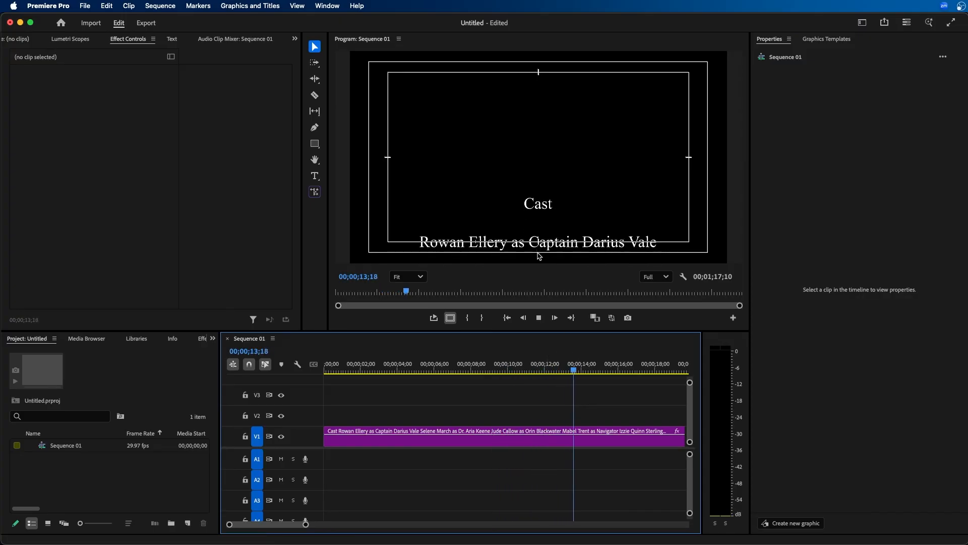